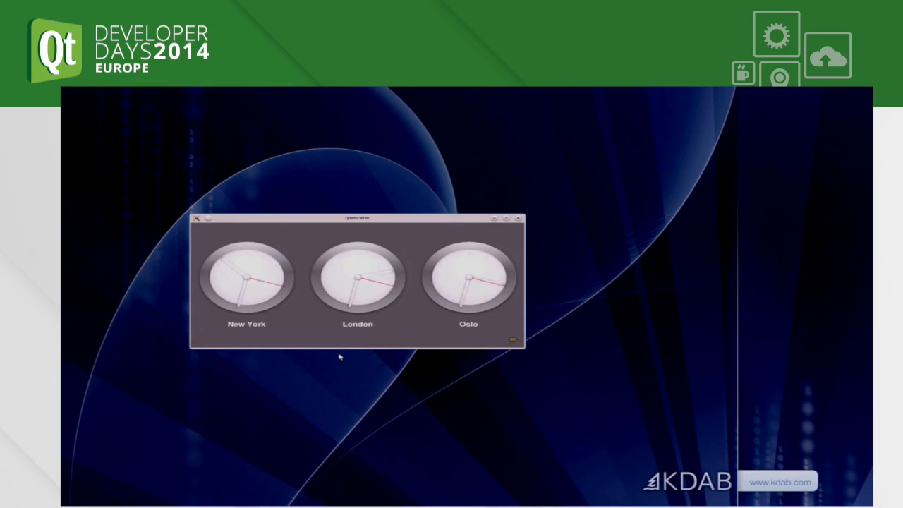
mouse_move(374, 275)
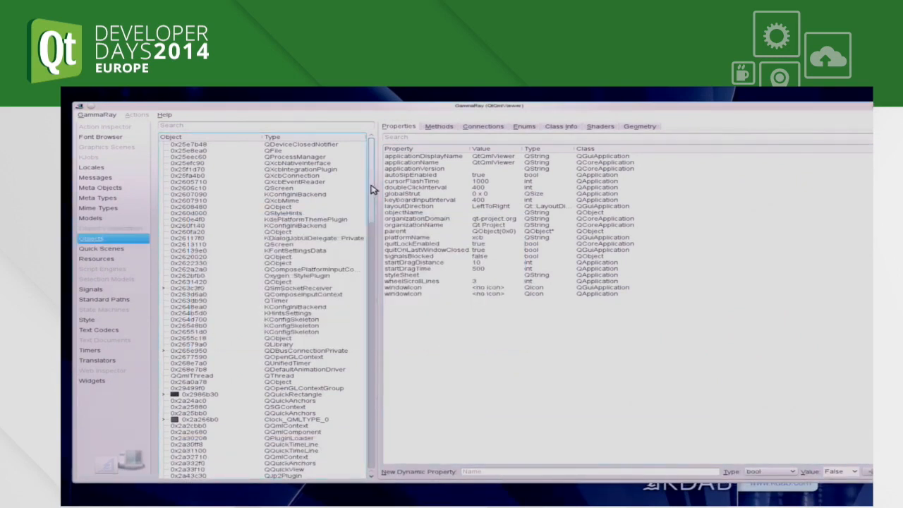
Scroll through the clocks app's object list, then open the Quick Scenes inspector
scroll(down, 3)
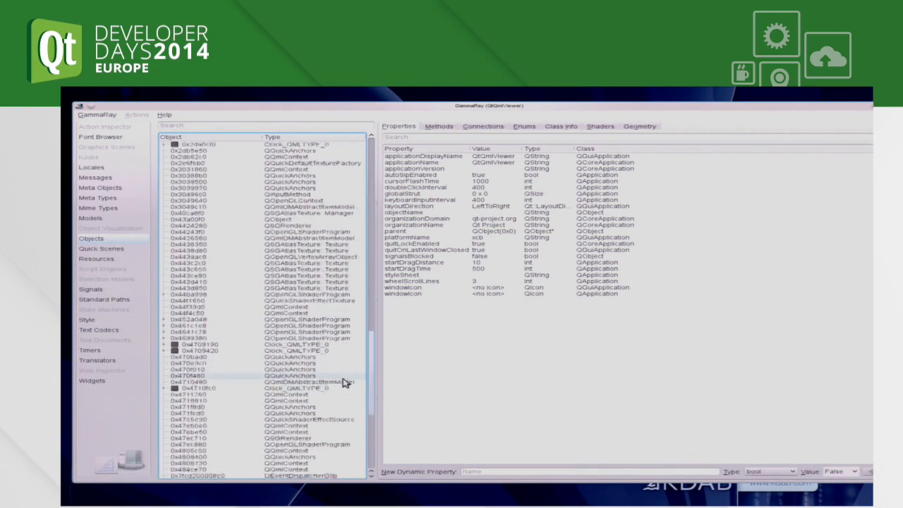
scroll(down, 3)
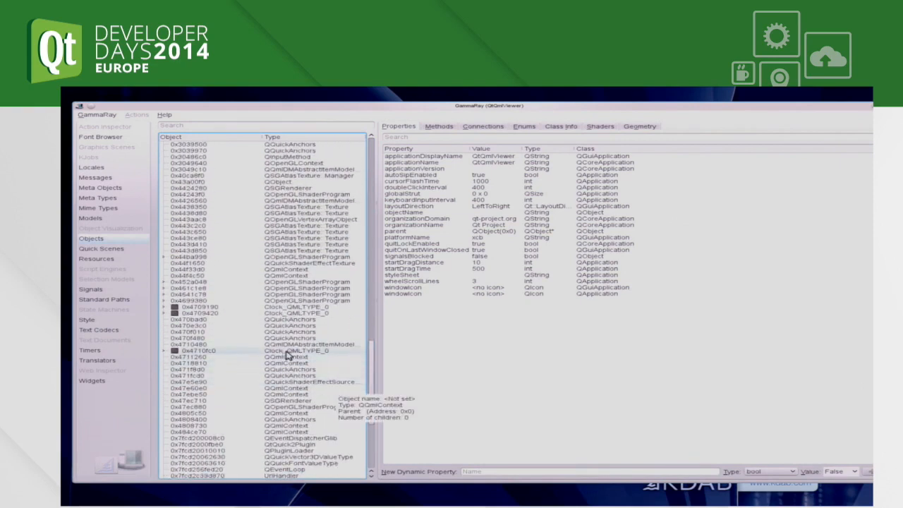
click(101, 248)
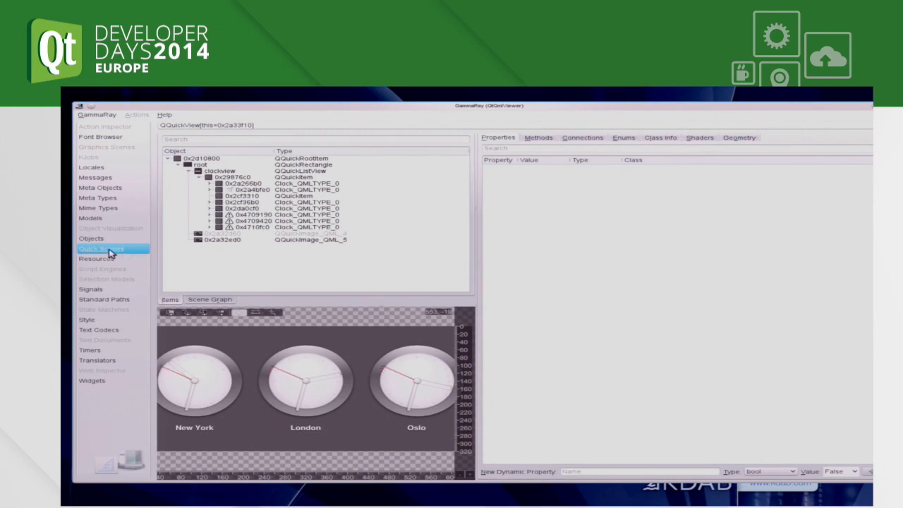
mouse_move(148, 260)
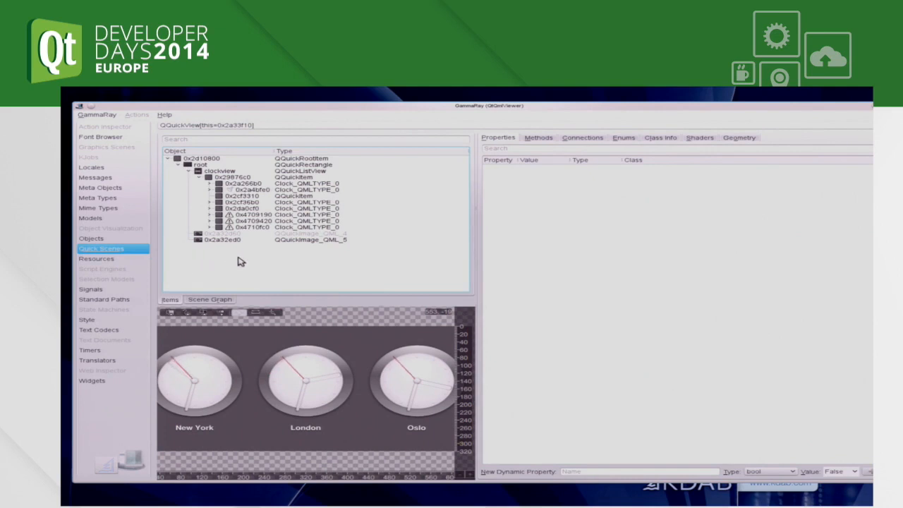
mouse_move(234, 261)
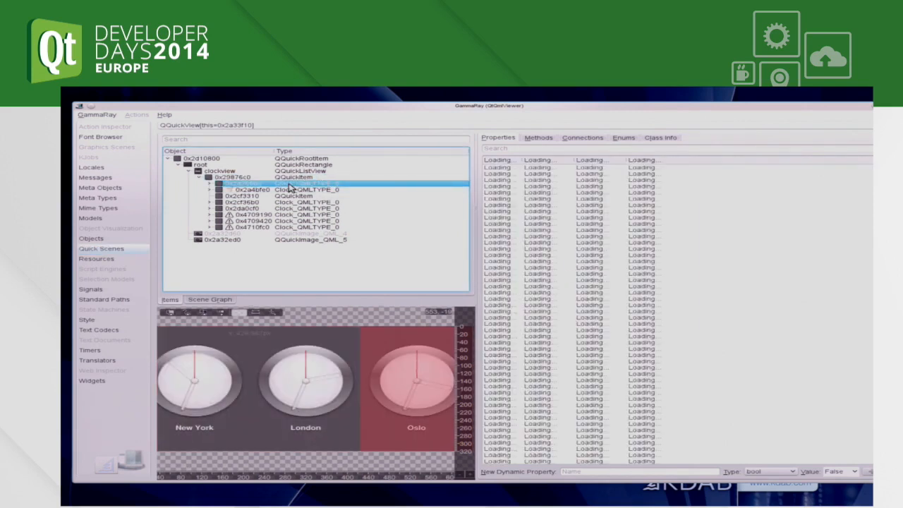
Select the first Clock_QMLTYPE_0 item (Oslo) and expand its child items
click(254, 182)
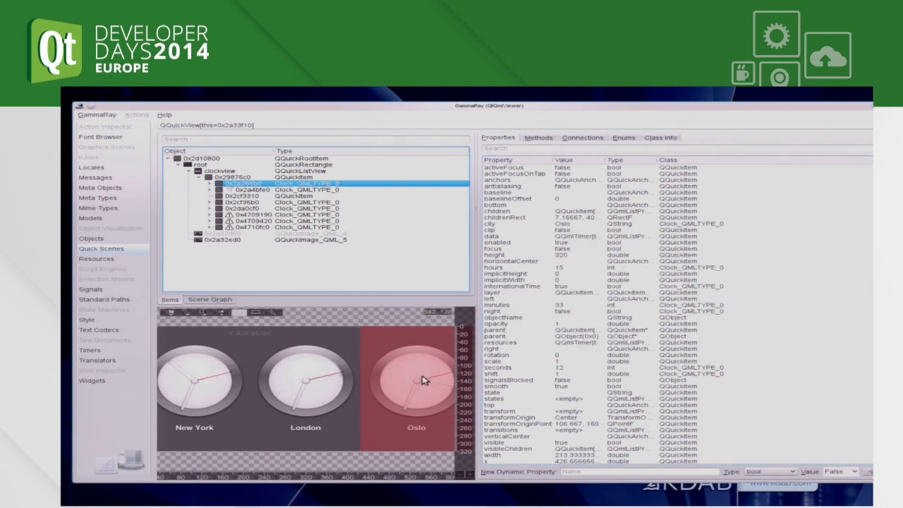
click(210, 183)
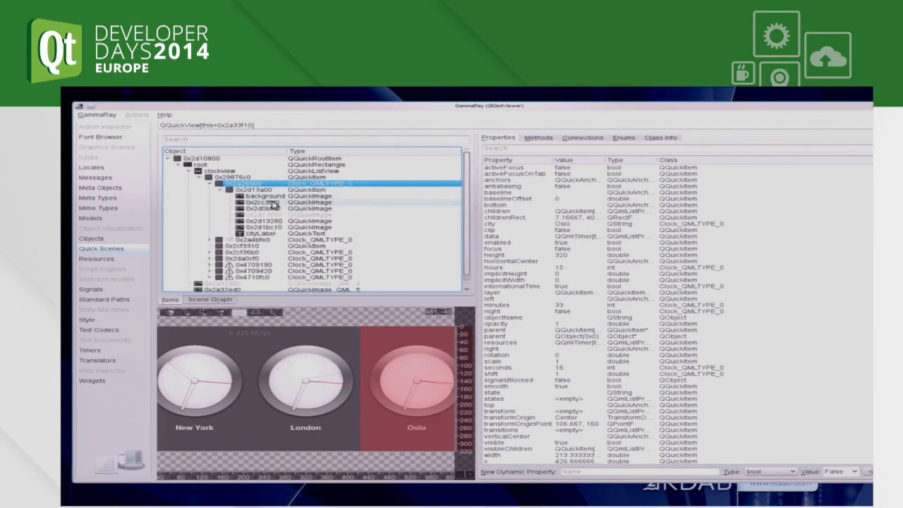
Select two of the Oslo clock's QQuickImage hand children in turn
click(264, 203)
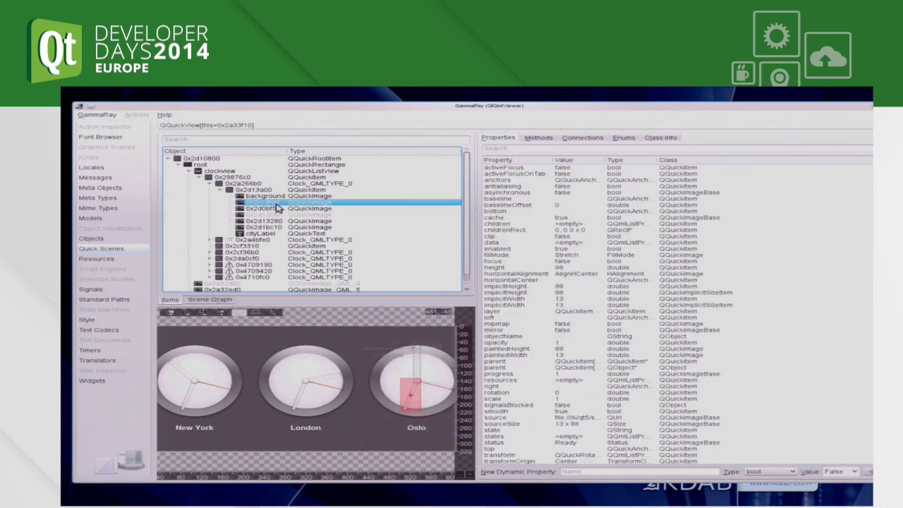
click(275, 214)
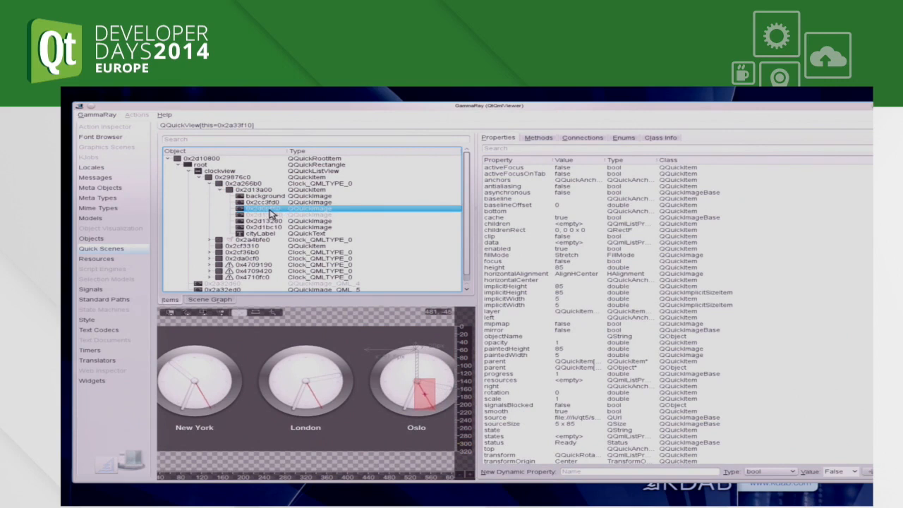
mouse_move(300, 236)
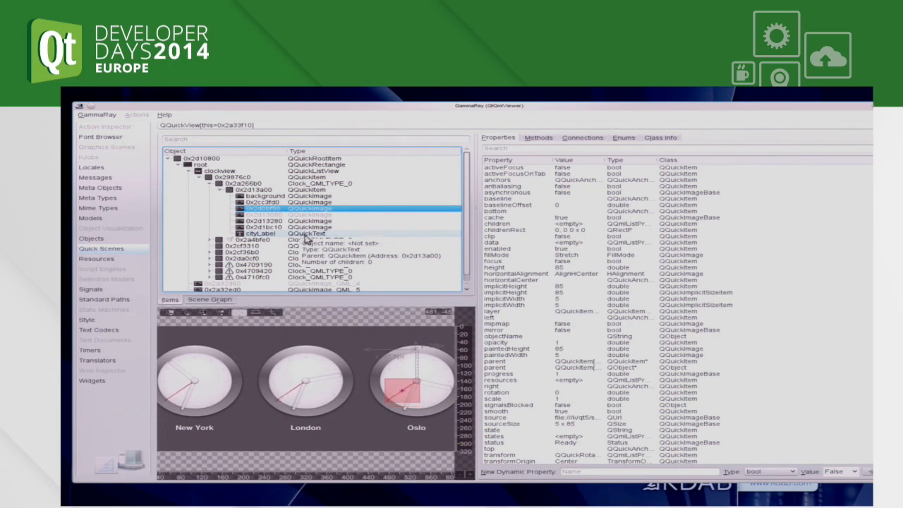
mouse_move(373, 171)
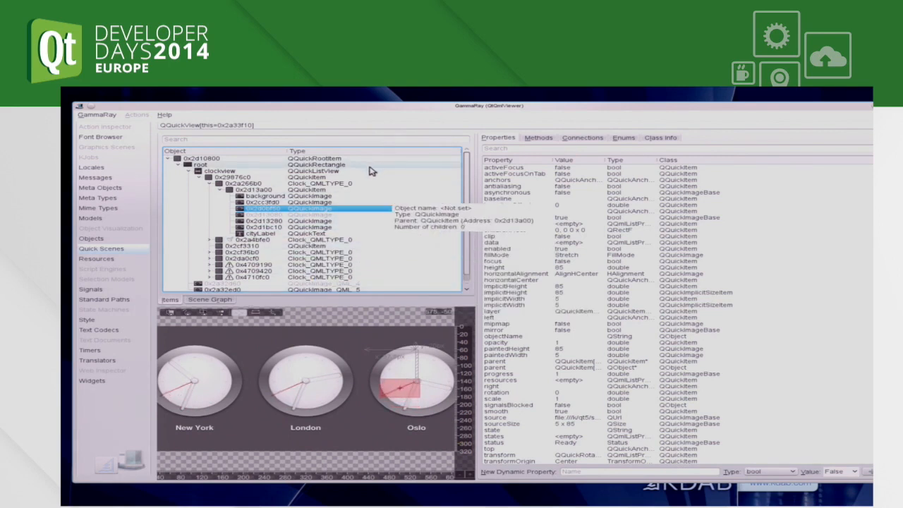
Select the root QQuickRectangle and set its color property to green
click(261, 165)
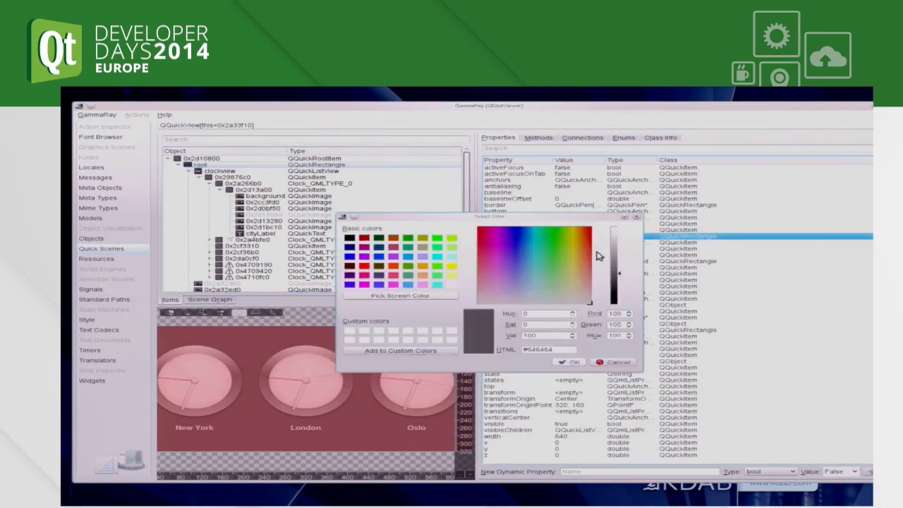
click(556, 242)
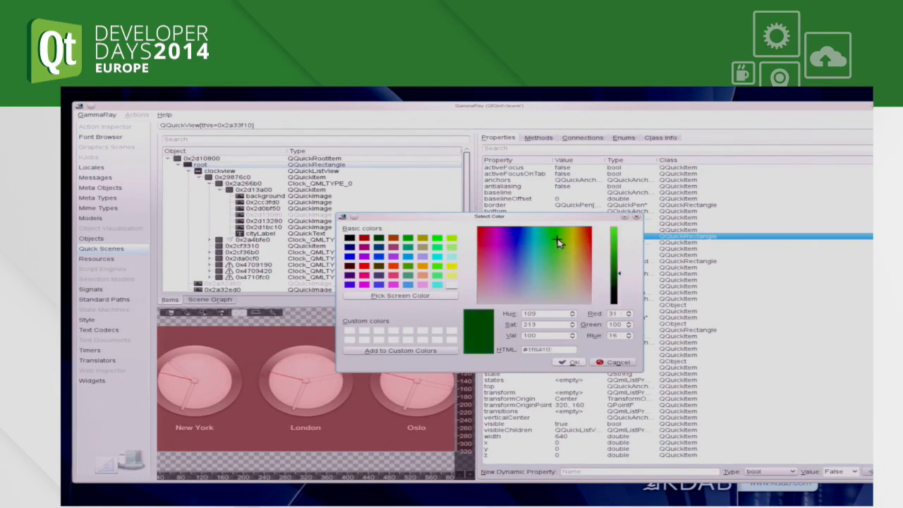
click(556, 240)
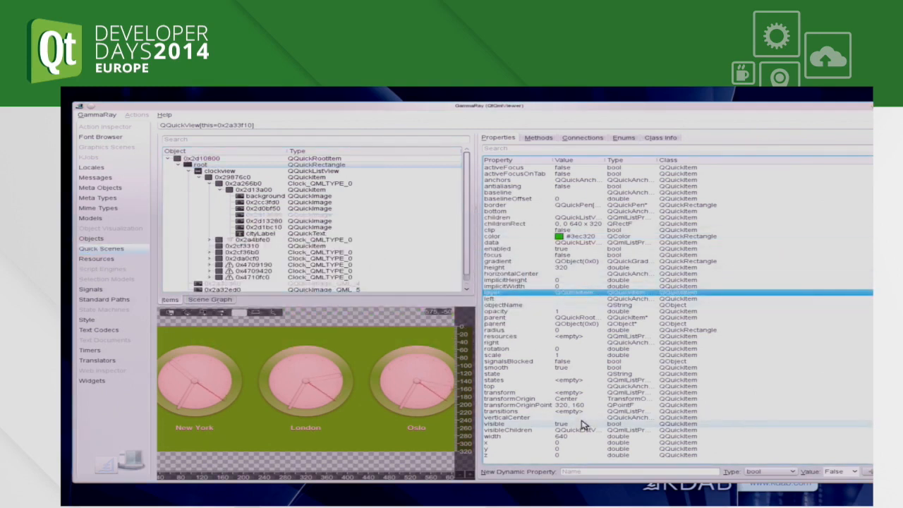
mouse_move(592, 383)
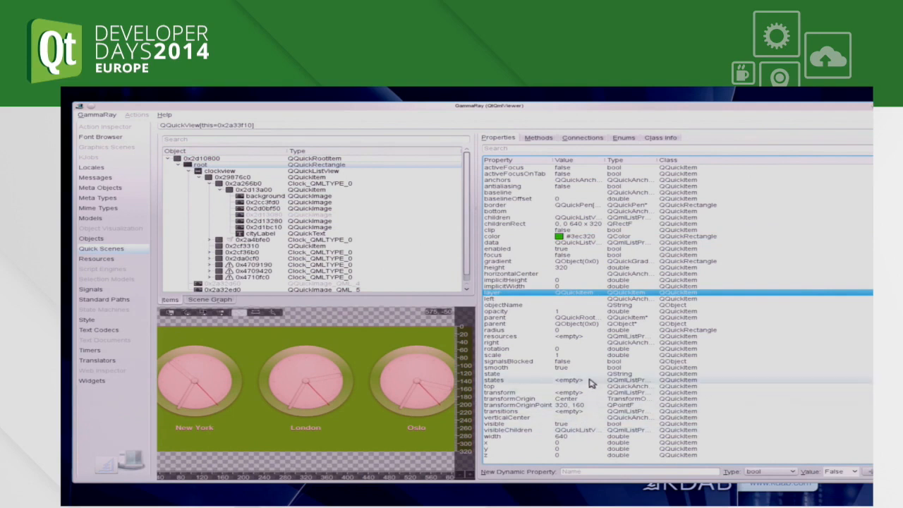
mouse_move(565, 343)
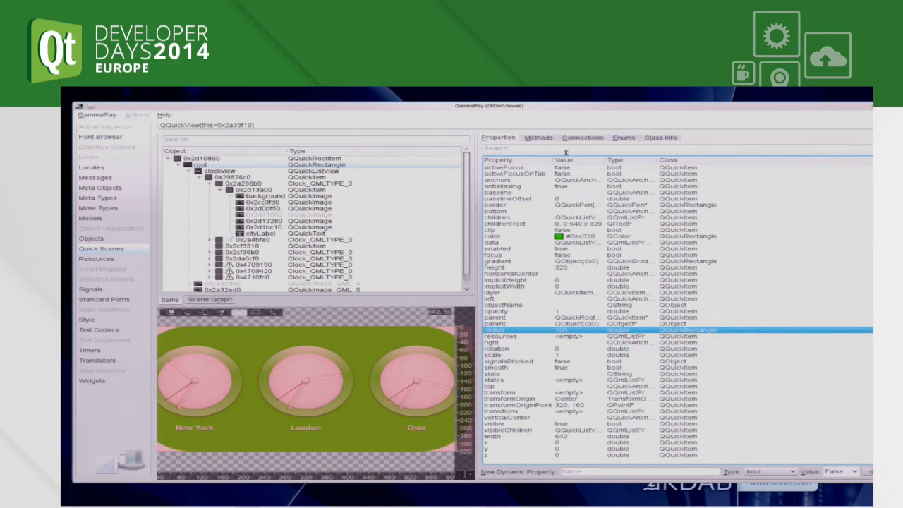
List the rounded green root rectangle's signal connections
click(582, 138)
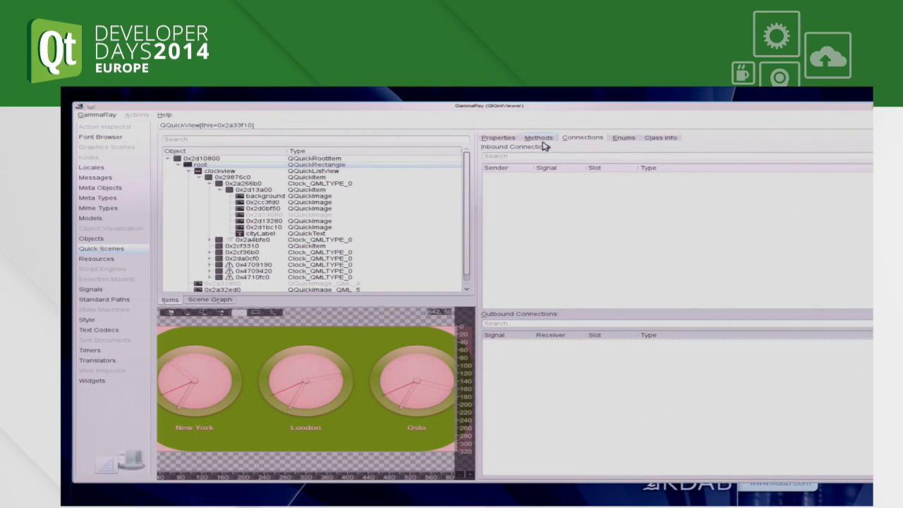
Show the root QQuickRectangle's methods, signals and slots in the Methods view
click(537, 137)
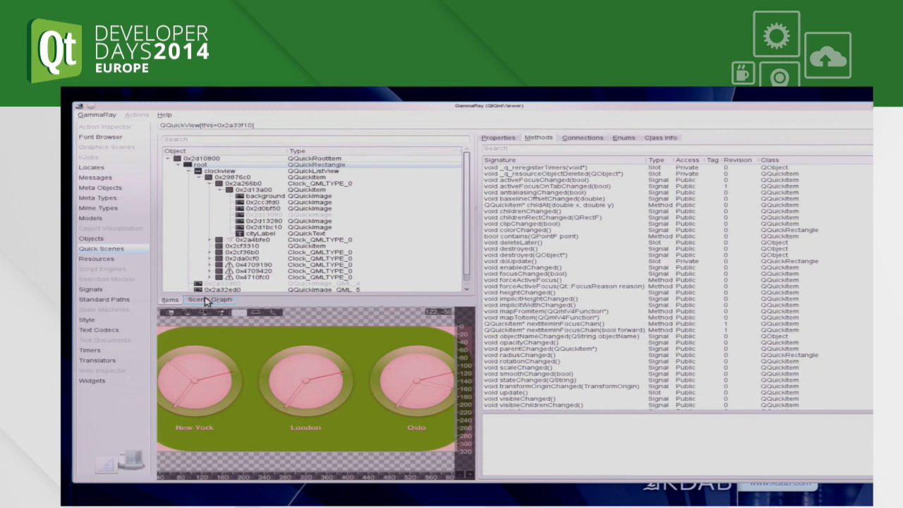
Switch to the Scene Graph node tree and select a geometry node
click(210, 299)
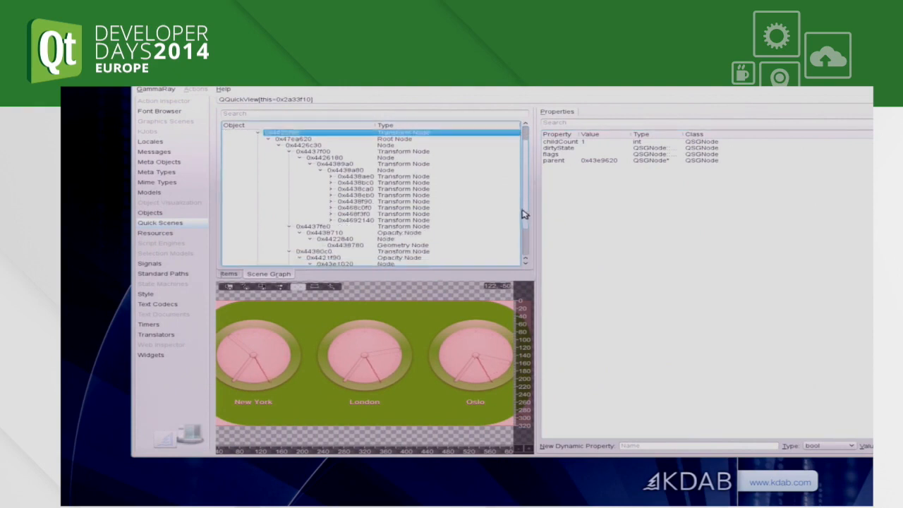
scroll(down, 3)
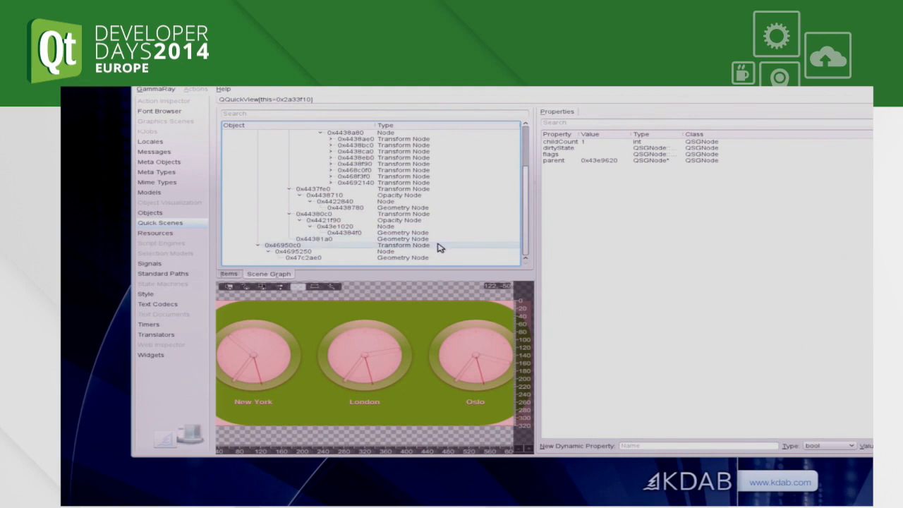
click(332, 256)
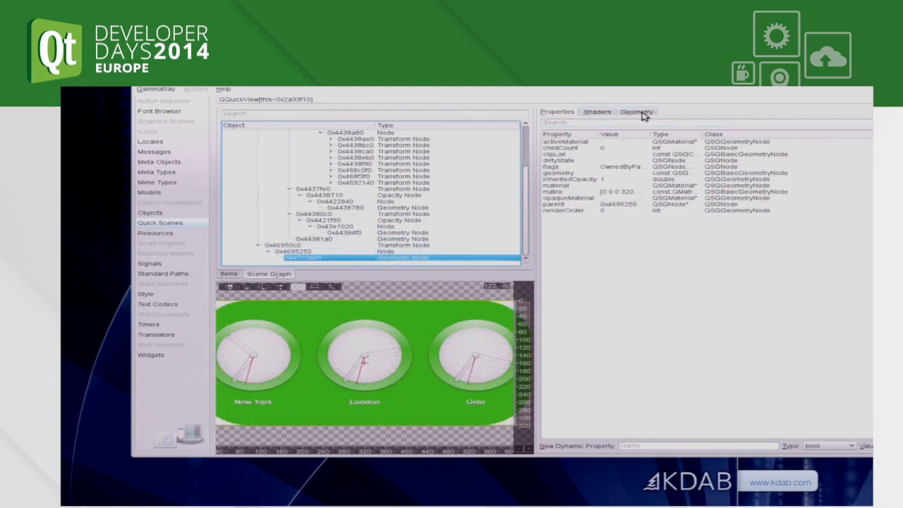
View that node's raw vertex data, then the background node's smoothcolor shader files
click(635, 111)
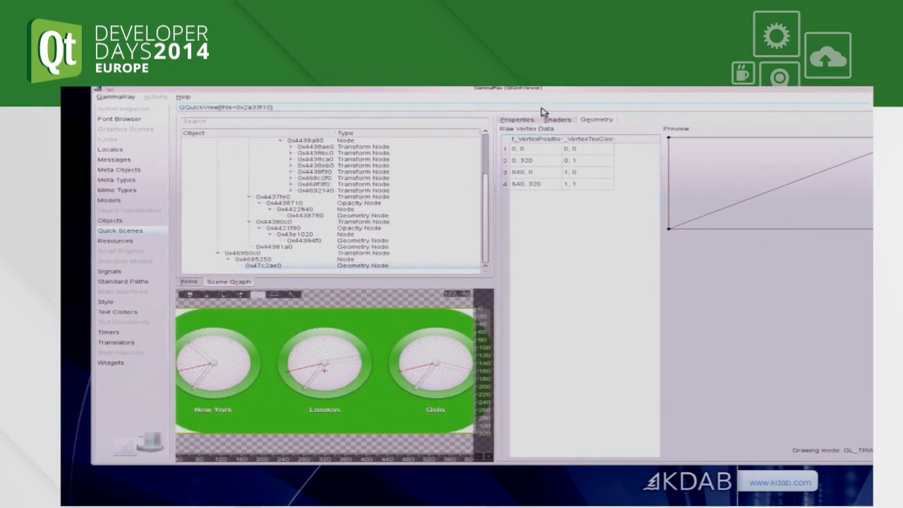
click(516, 120)
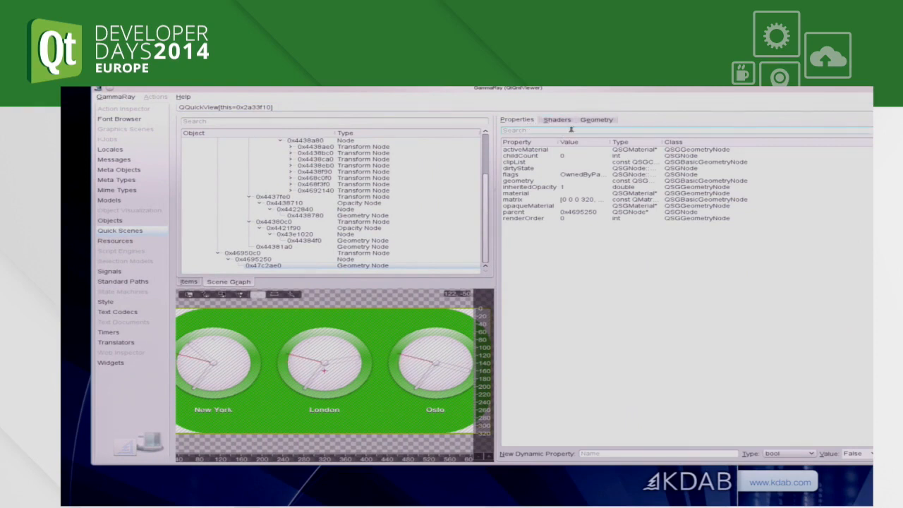
click(596, 119)
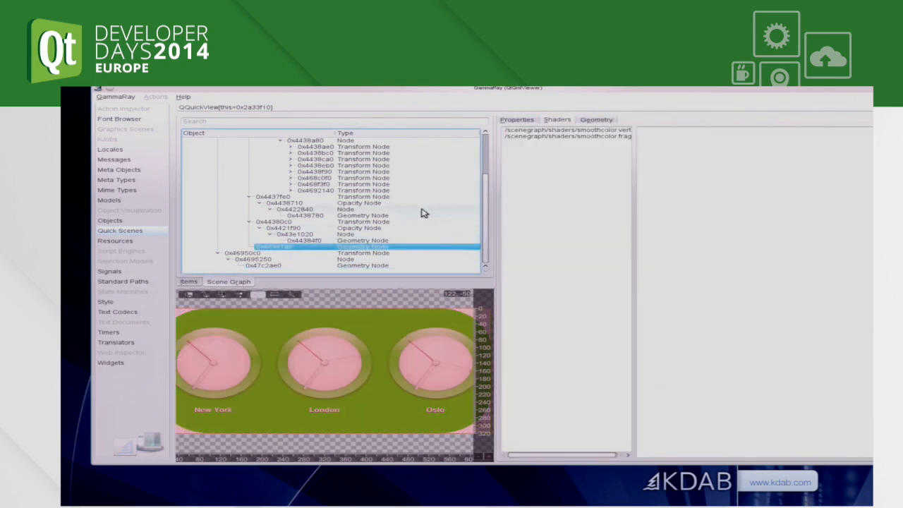
Show the background node's vertex table and highlight a block of vertices on the mesh preview
click(596, 119)
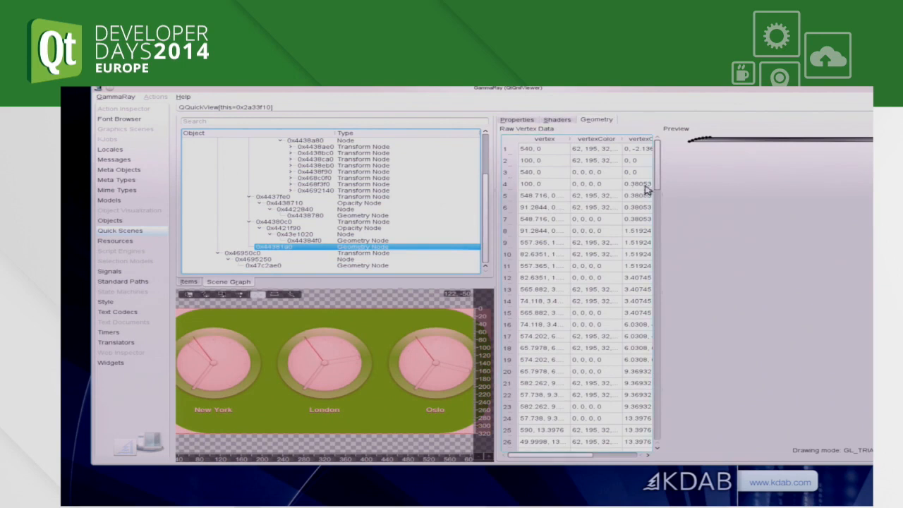
scroll(down, 3)
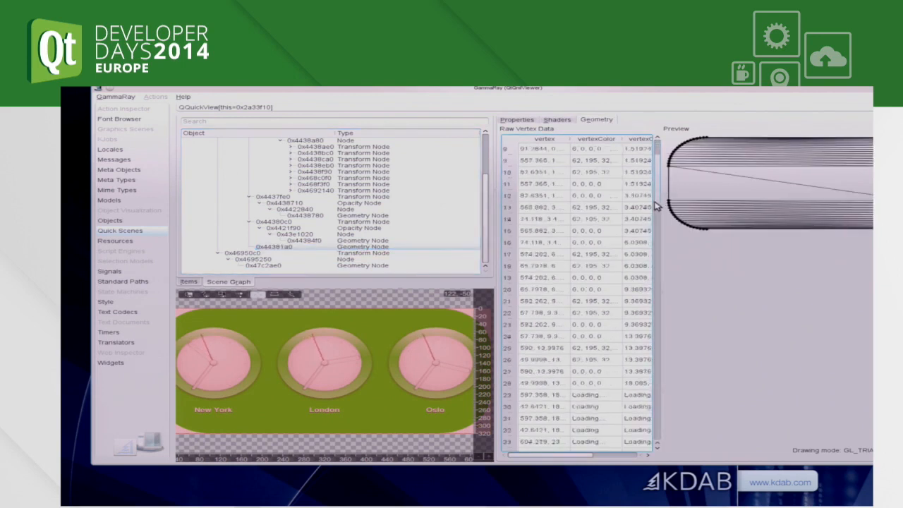
scroll(up, 3)
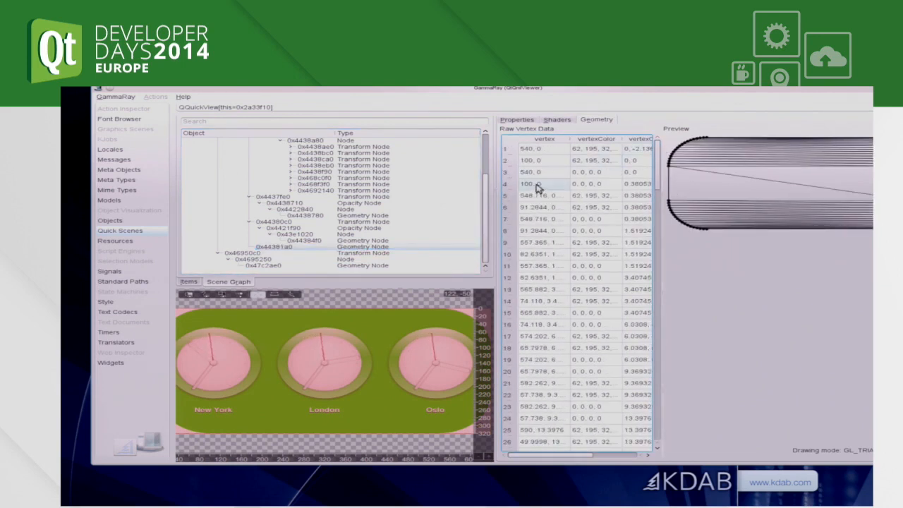
drag(543, 172, 543, 242)
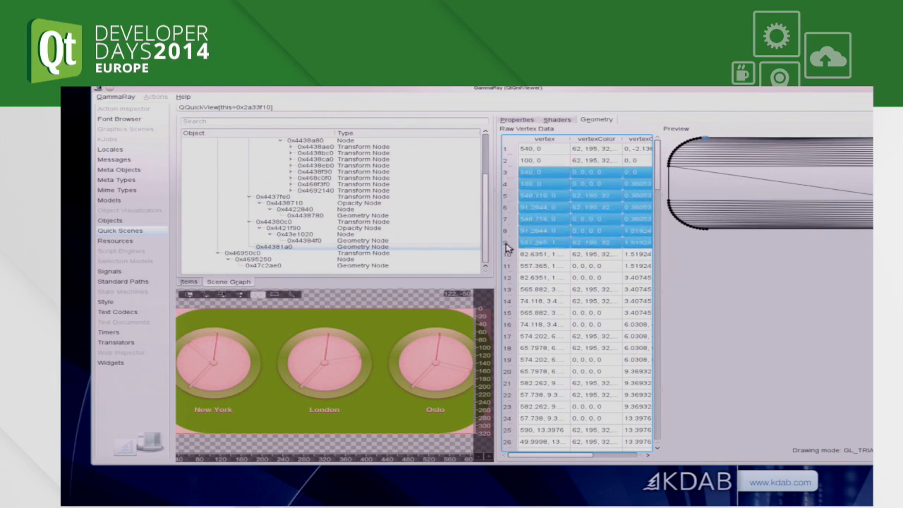
scroll(down, 3)
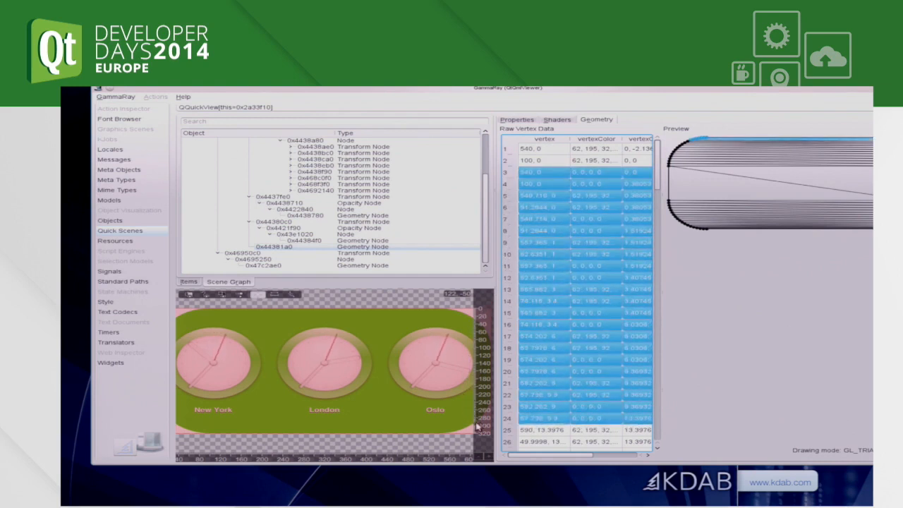
scroll(down, 3)
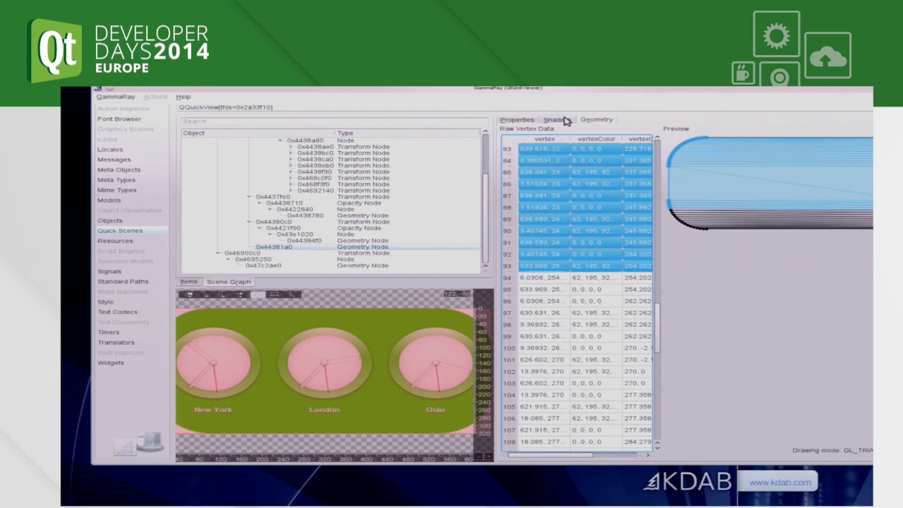
click(556, 119)
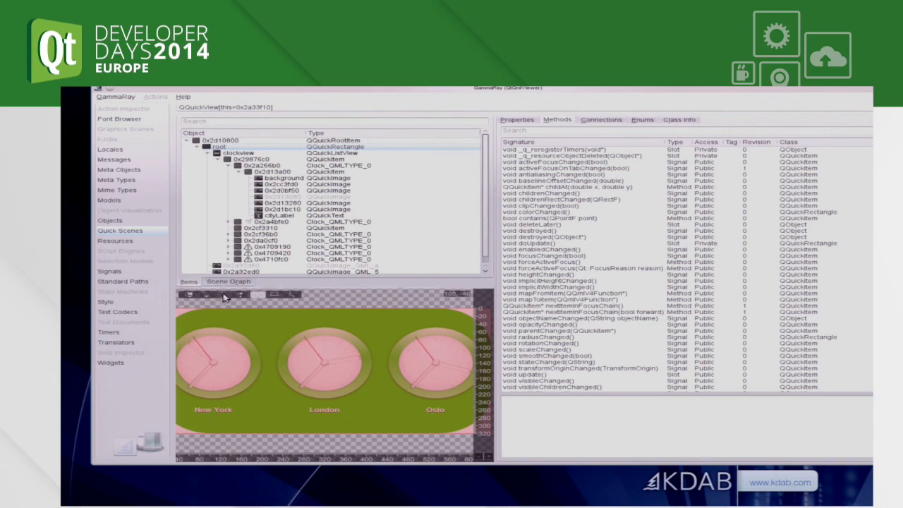
mouse_move(279, 338)
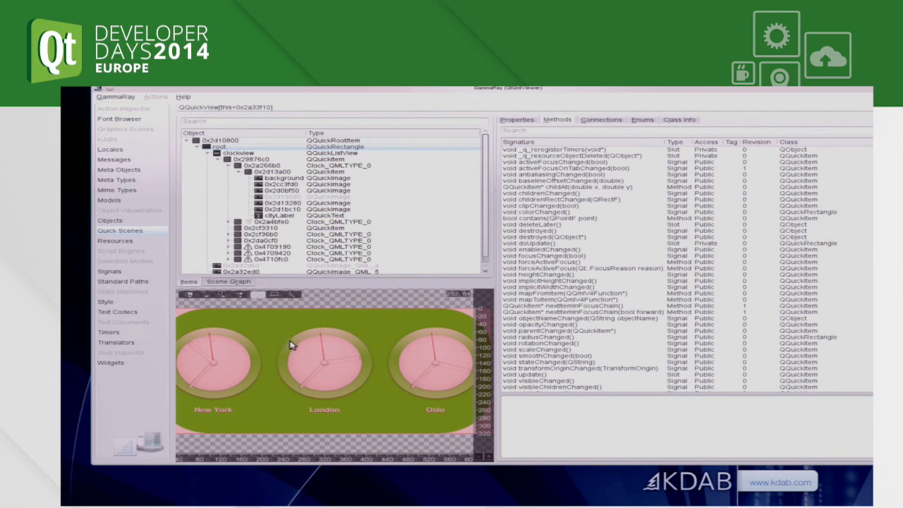
mouse_move(195, 355)
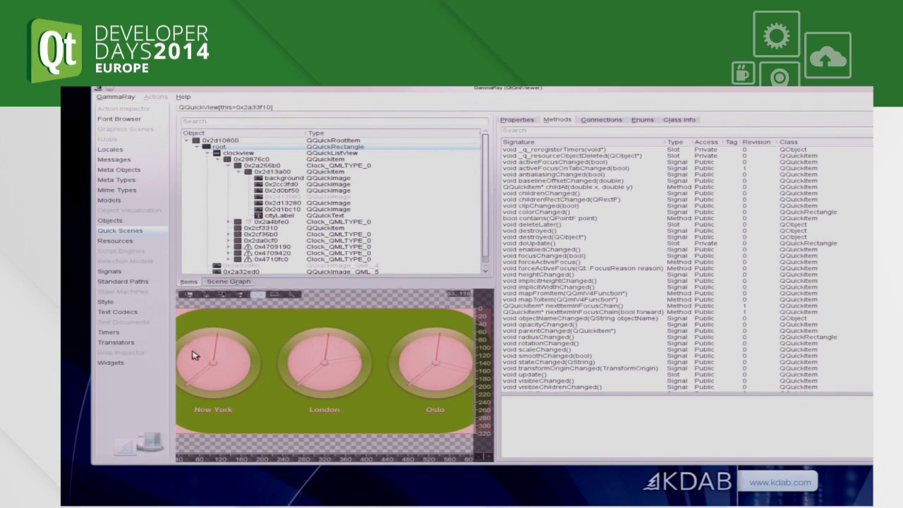
mouse_move(190, 297)
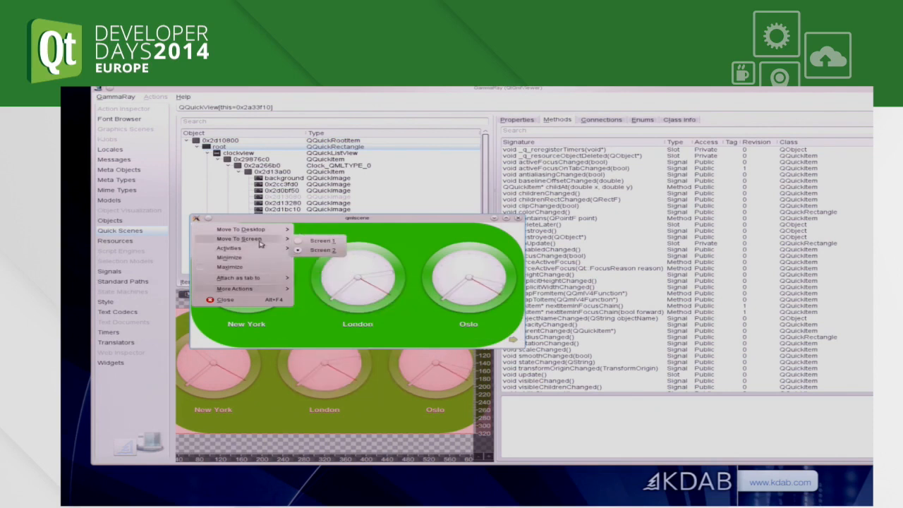
mouse_move(263, 261)
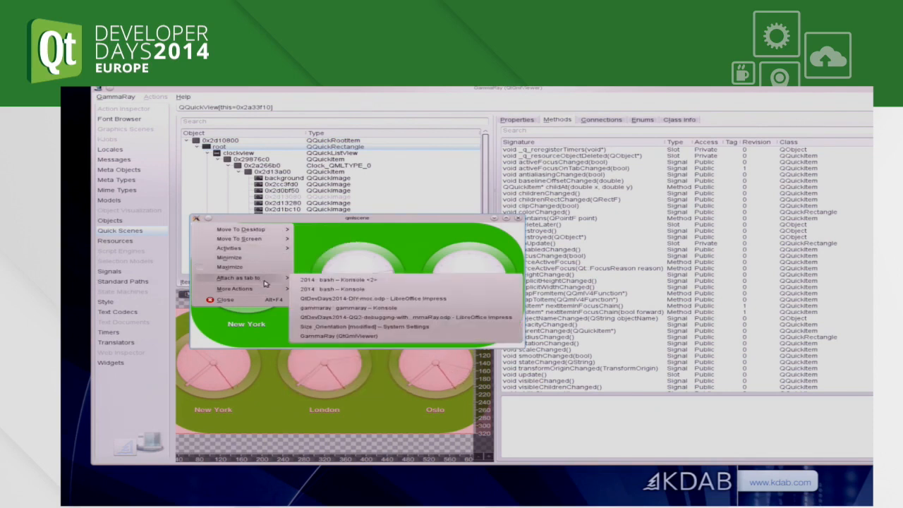
Move the qmlscene clocks window onto the current screen beside GammaRay
click(235, 287)
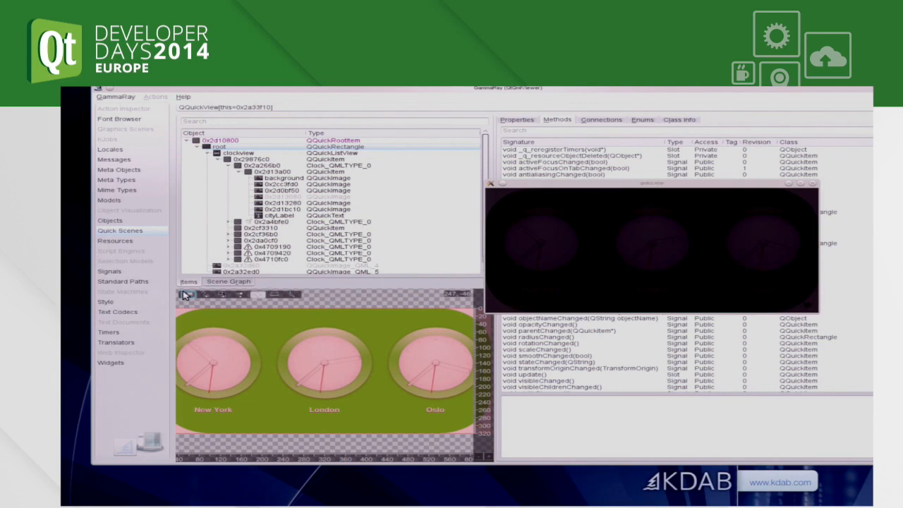
mouse_move(185, 295)
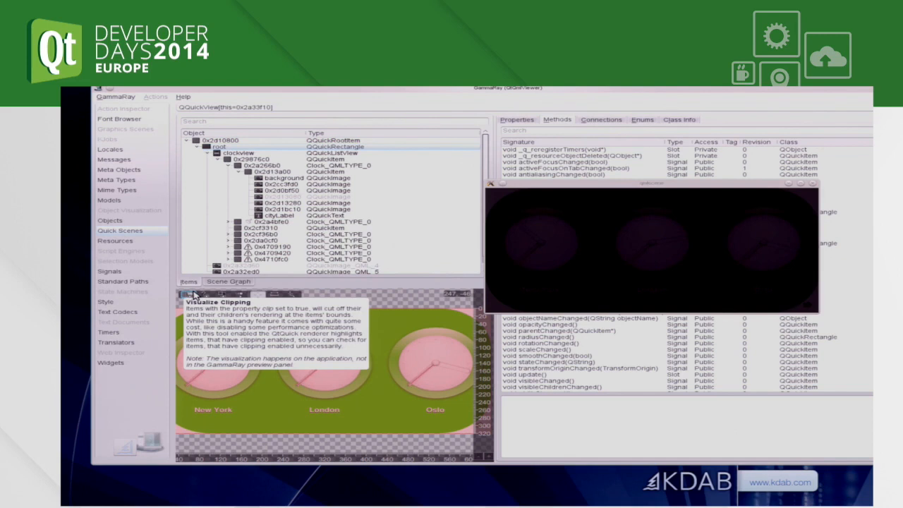
mouse_move(210, 294)
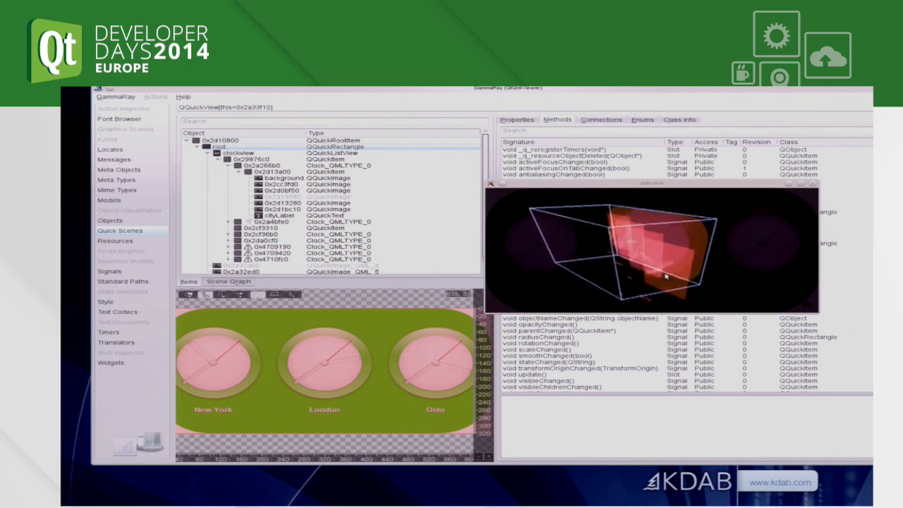
Orbit the 3D stack of translucent red render layers over the clocks app
drag(663, 275, 766, 282)
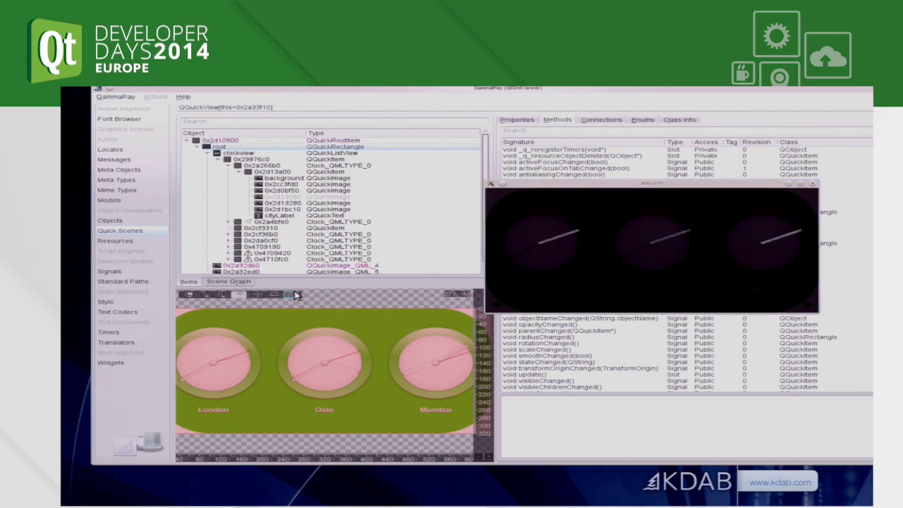
mouse_move(288, 294)
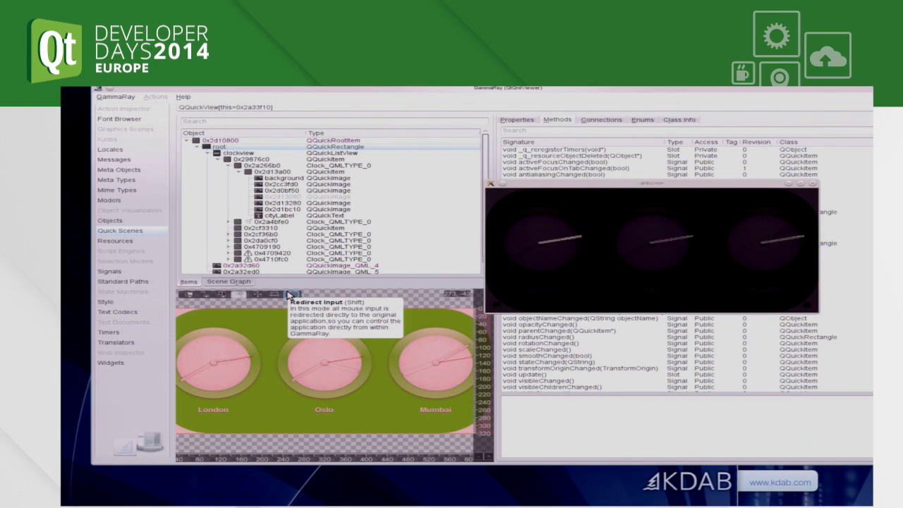